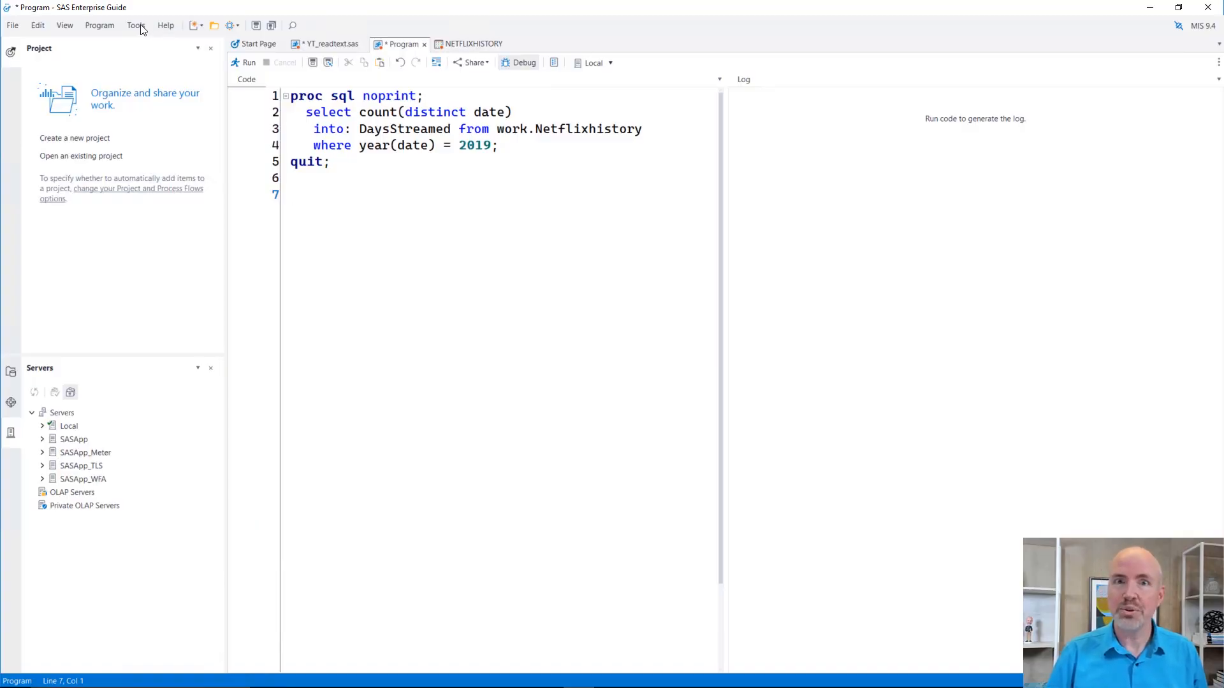
Open the SAS macro variable viewer from the Tools menu
left_click(135, 24)
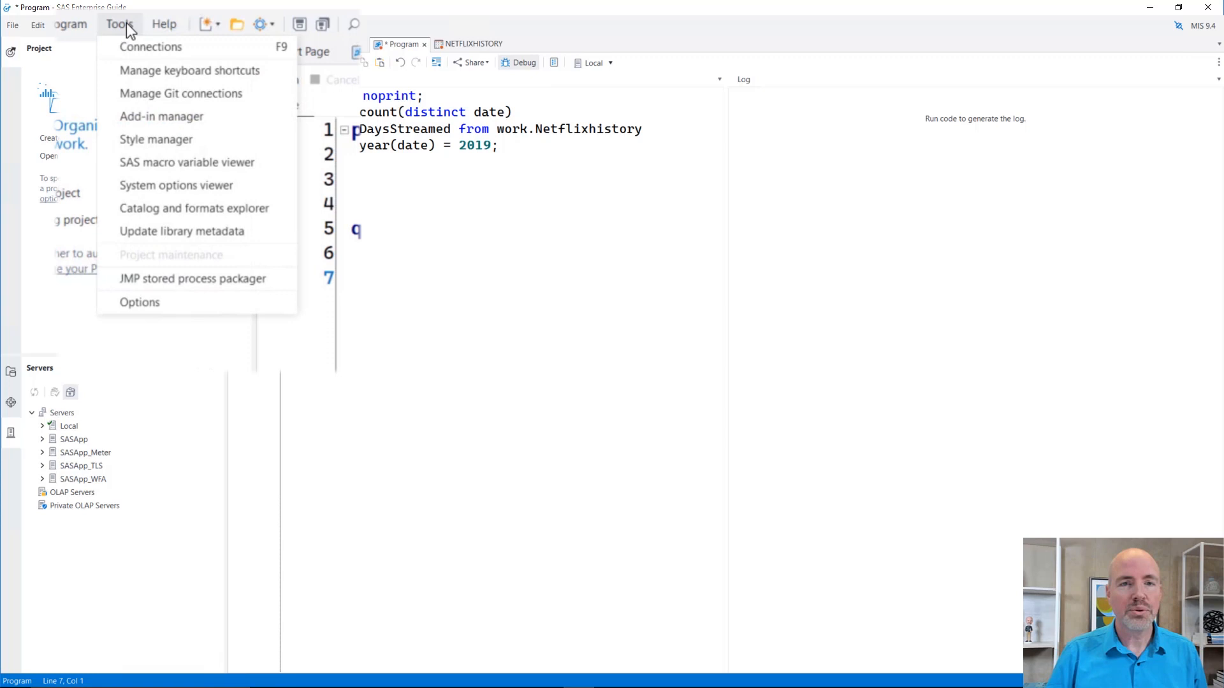
mouse_move(192, 162)
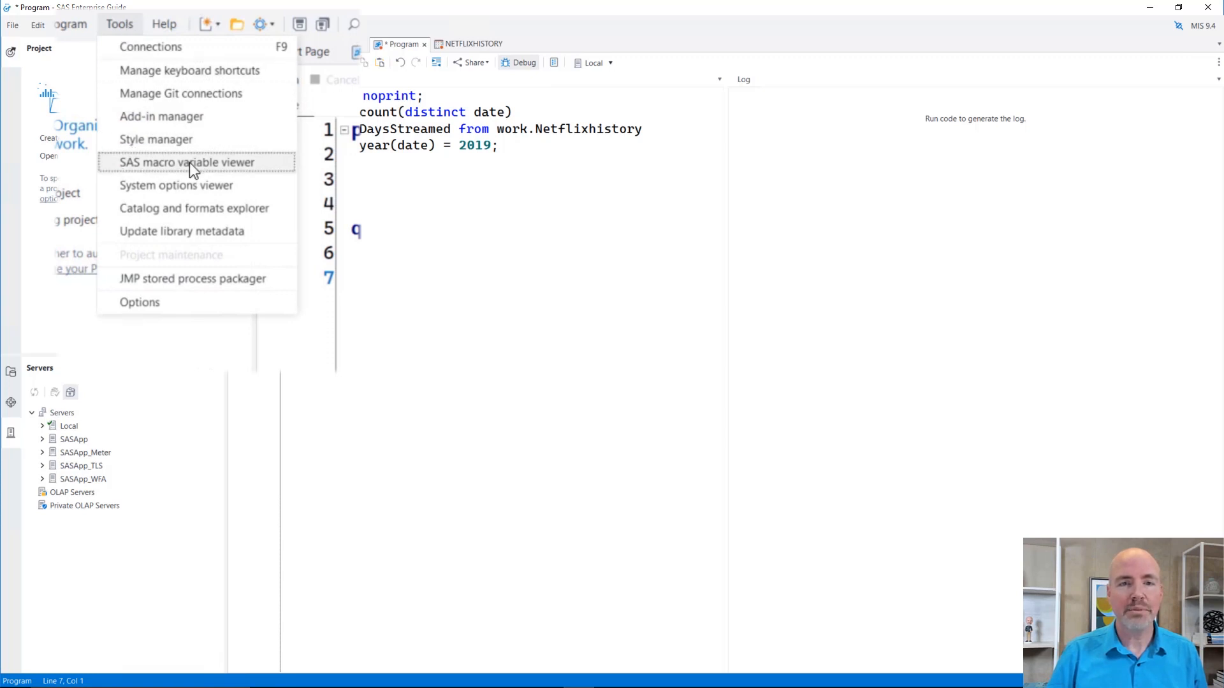
left_click(188, 162)
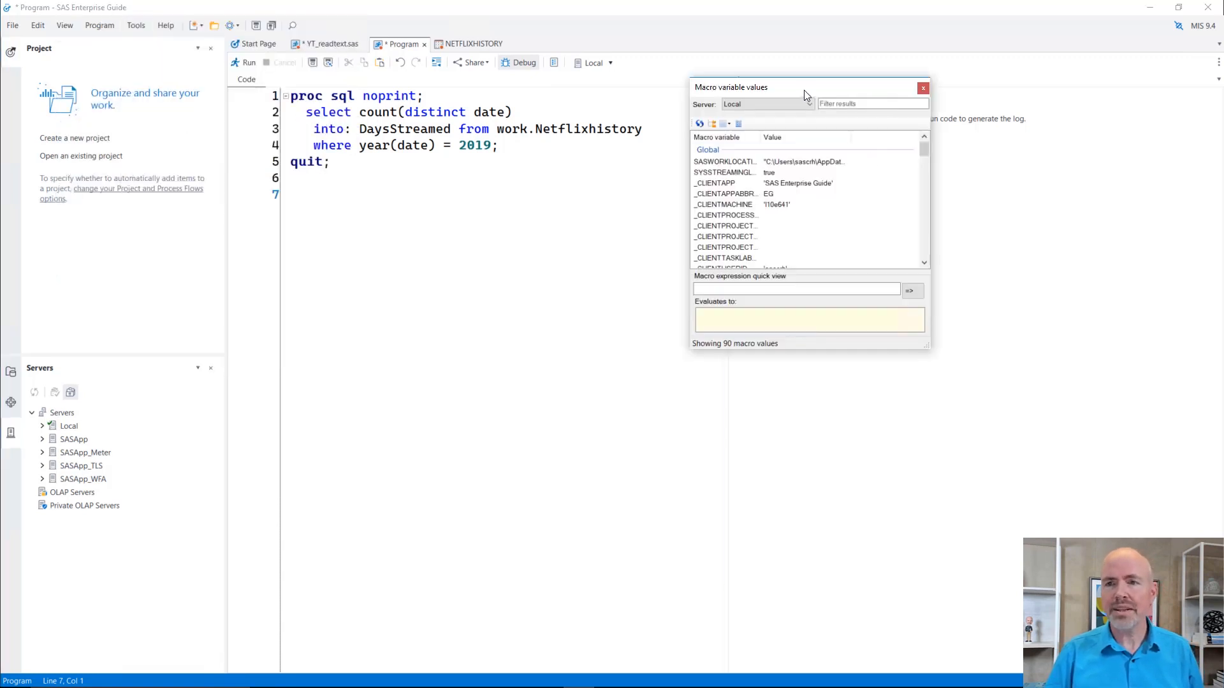
Reposition the Macro variable values window beside the code and filter the list with 'dat'
left_click_drag(810, 87, 697, 75)
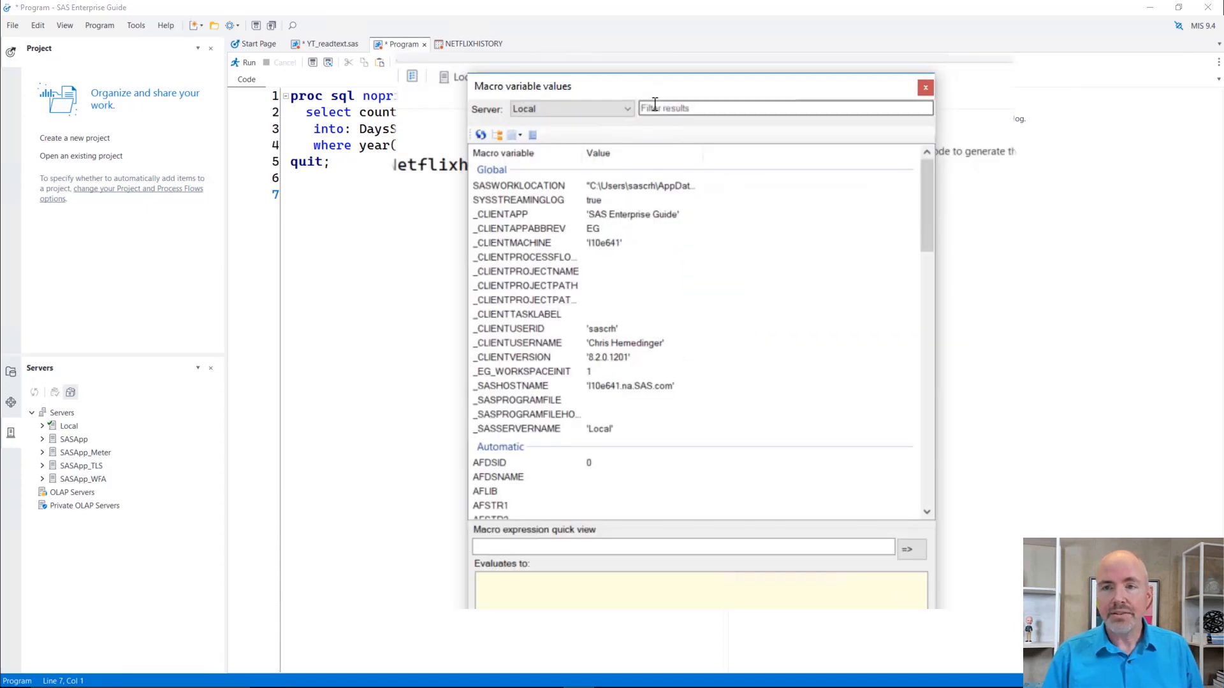
left_click(781, 107)
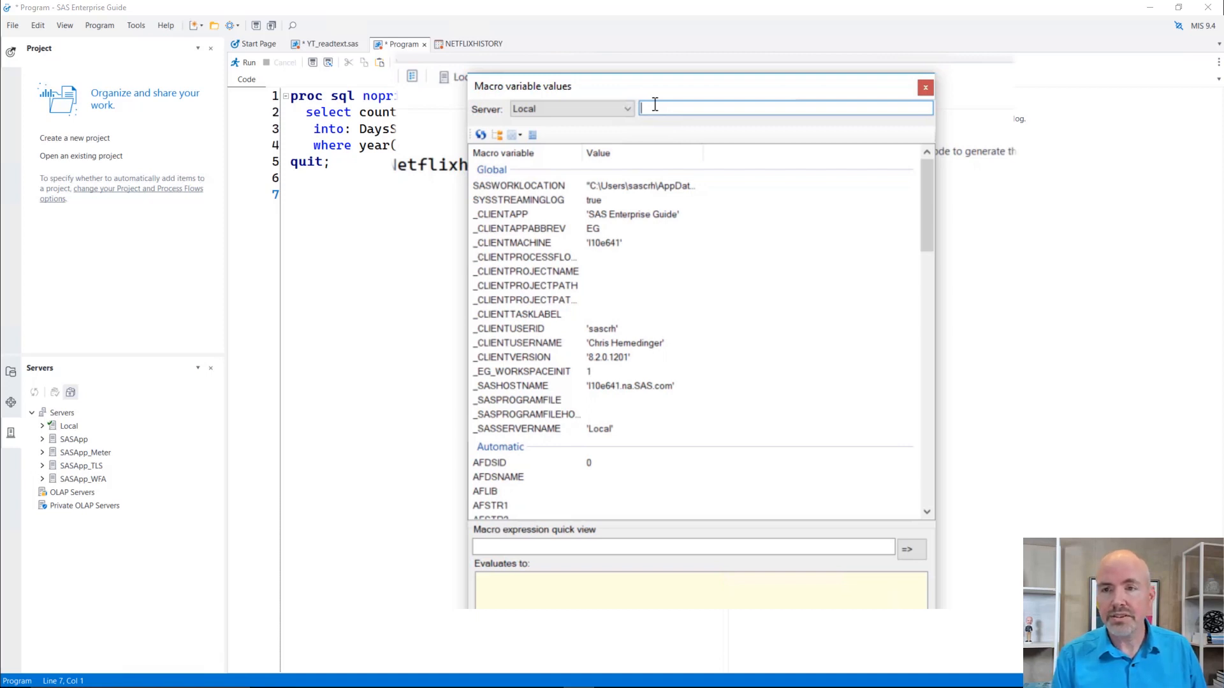
type("dat")
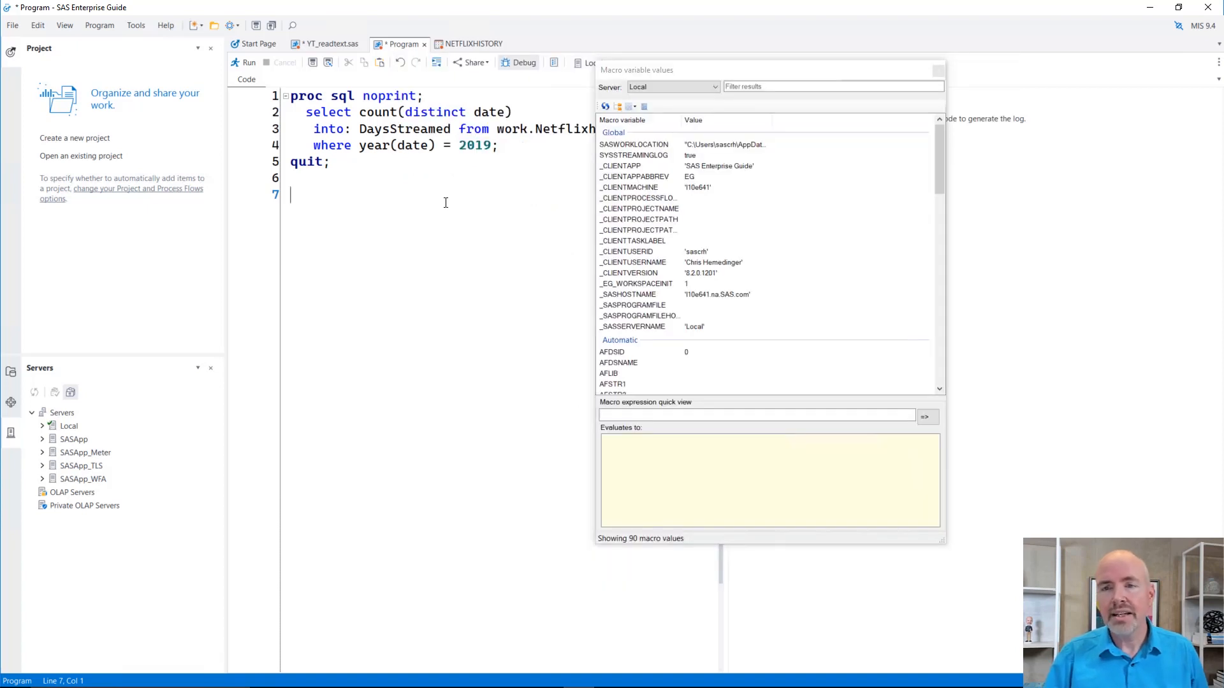
mouse_move(432, 179)
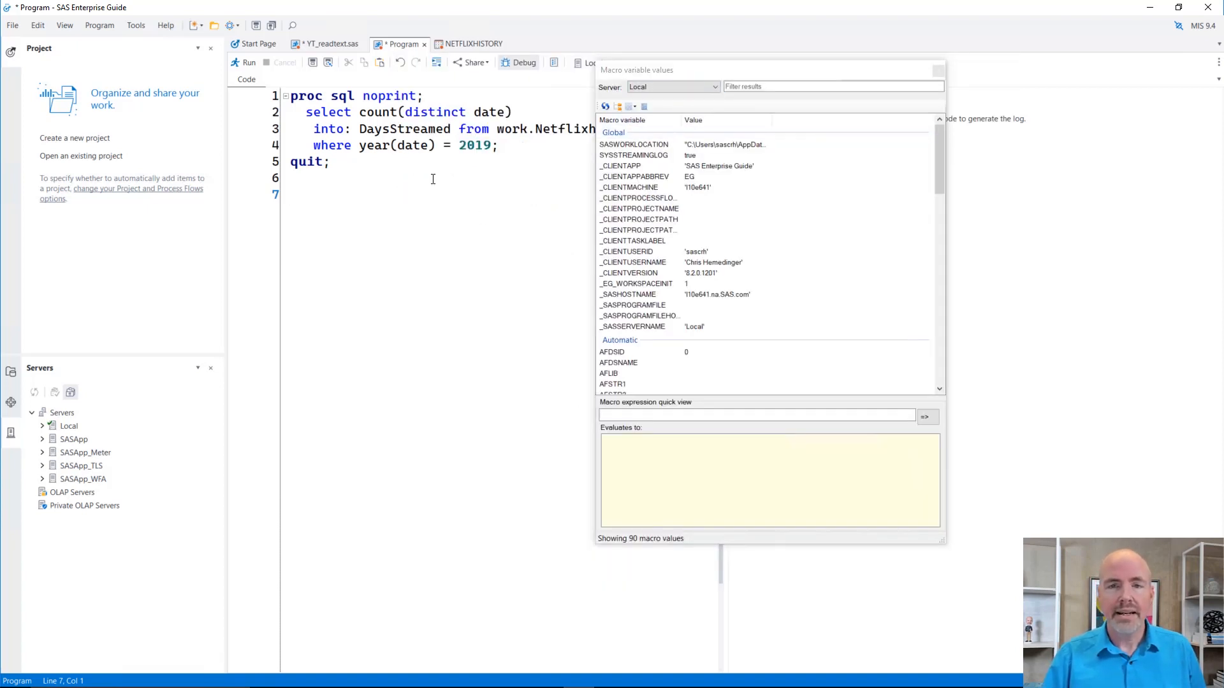
Move the viewer right so the full PROC SQL query is visible and focus the editor
left_click_drag(636, 69, 726, 44)
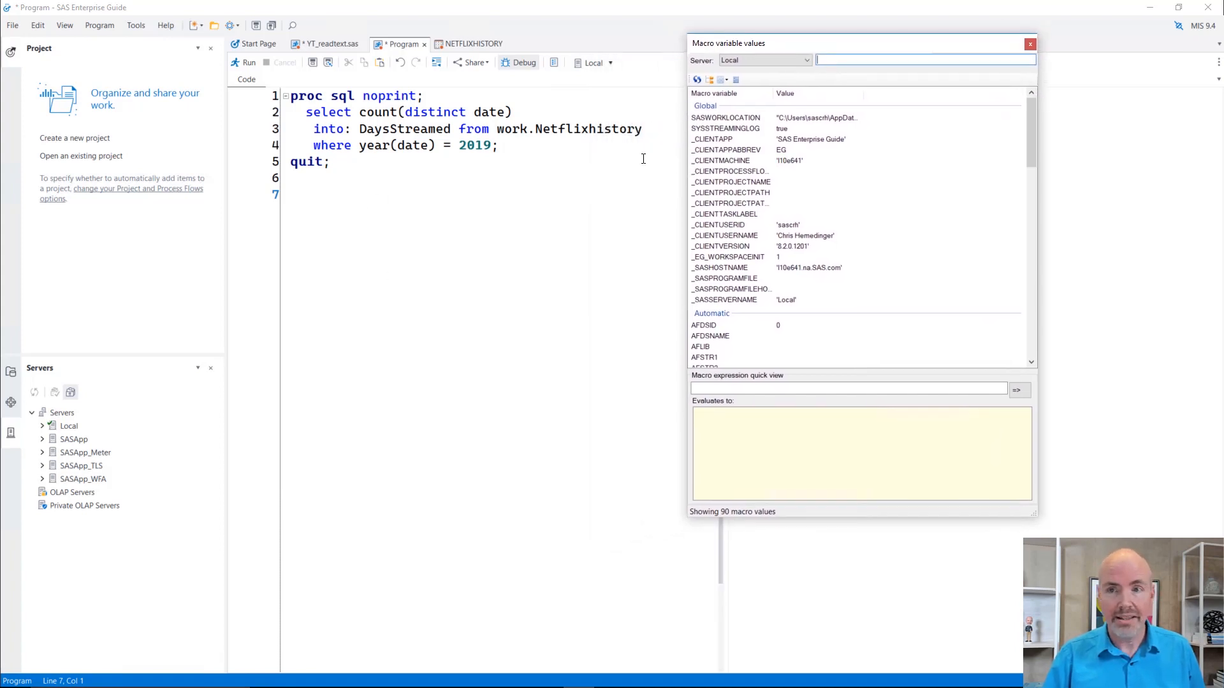
left_click(360, 194)
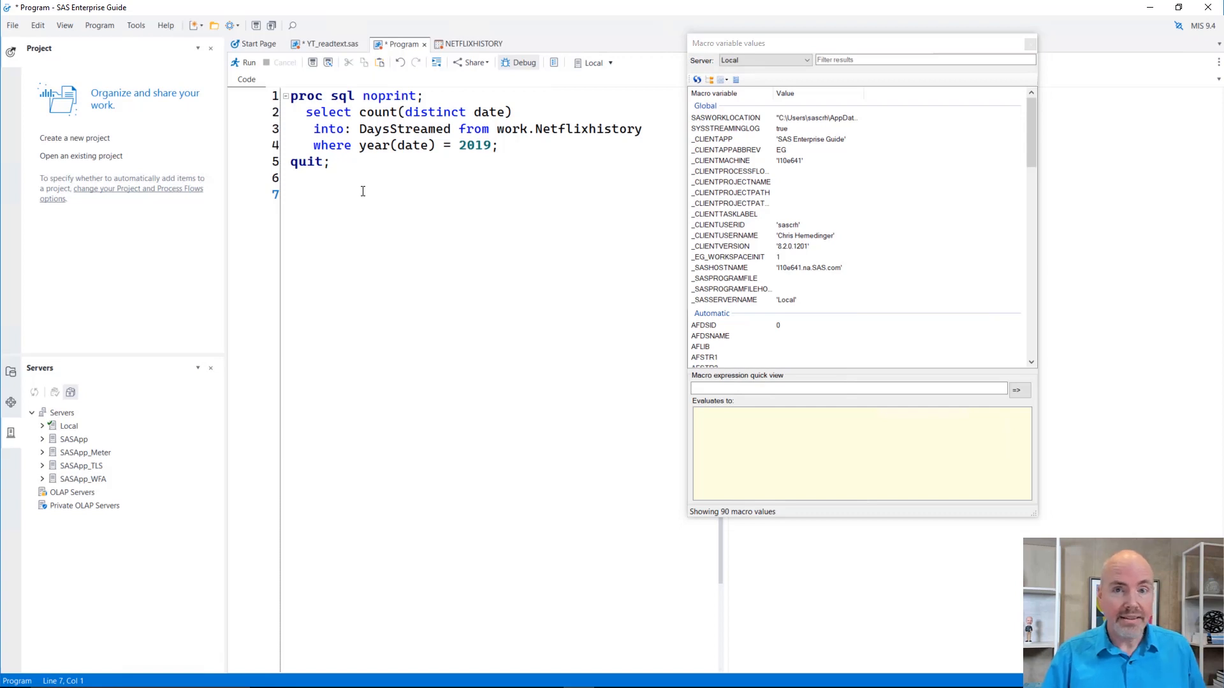
left_click(294, 178)
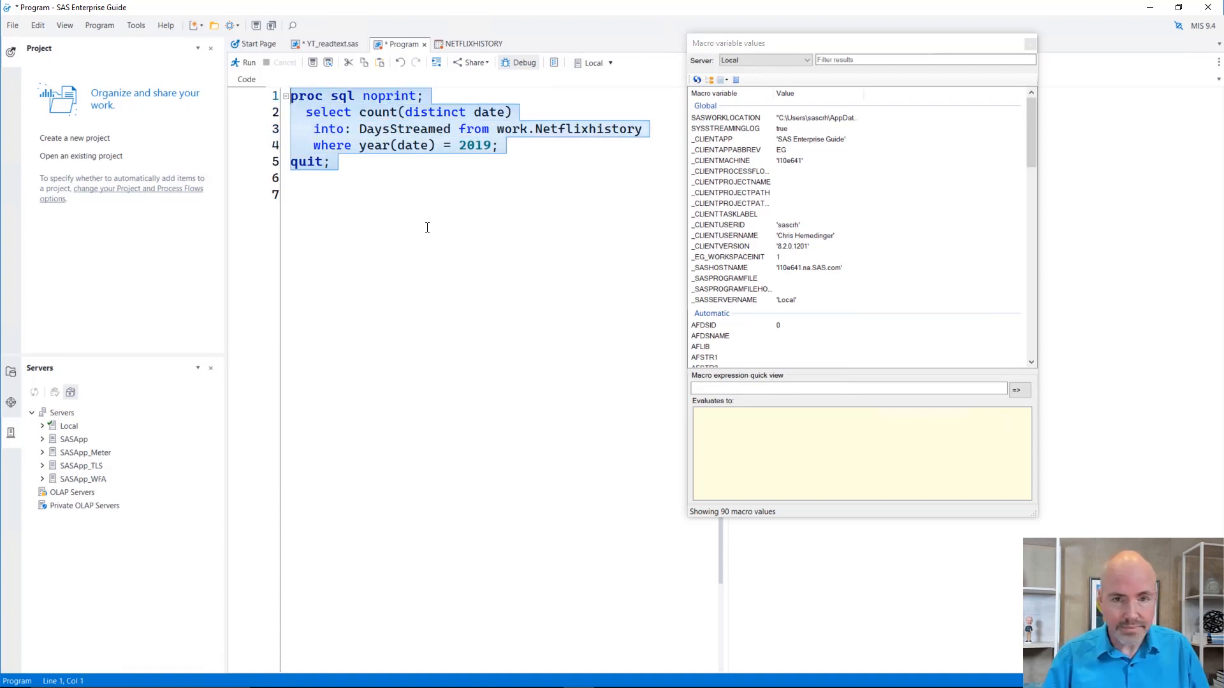
Run the PROC SQL program and refresh the viewer so DAYSSTREAMED = 235 appears among 99 values
left_click(377, 157)
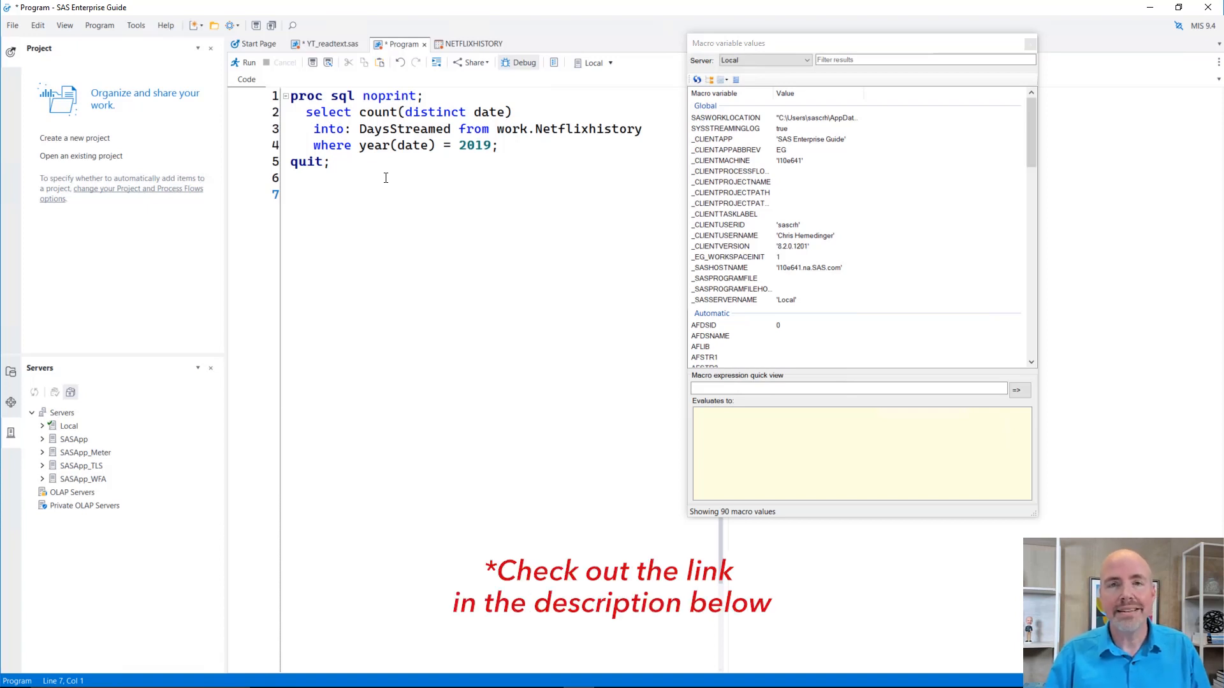
left_click(382, 179)
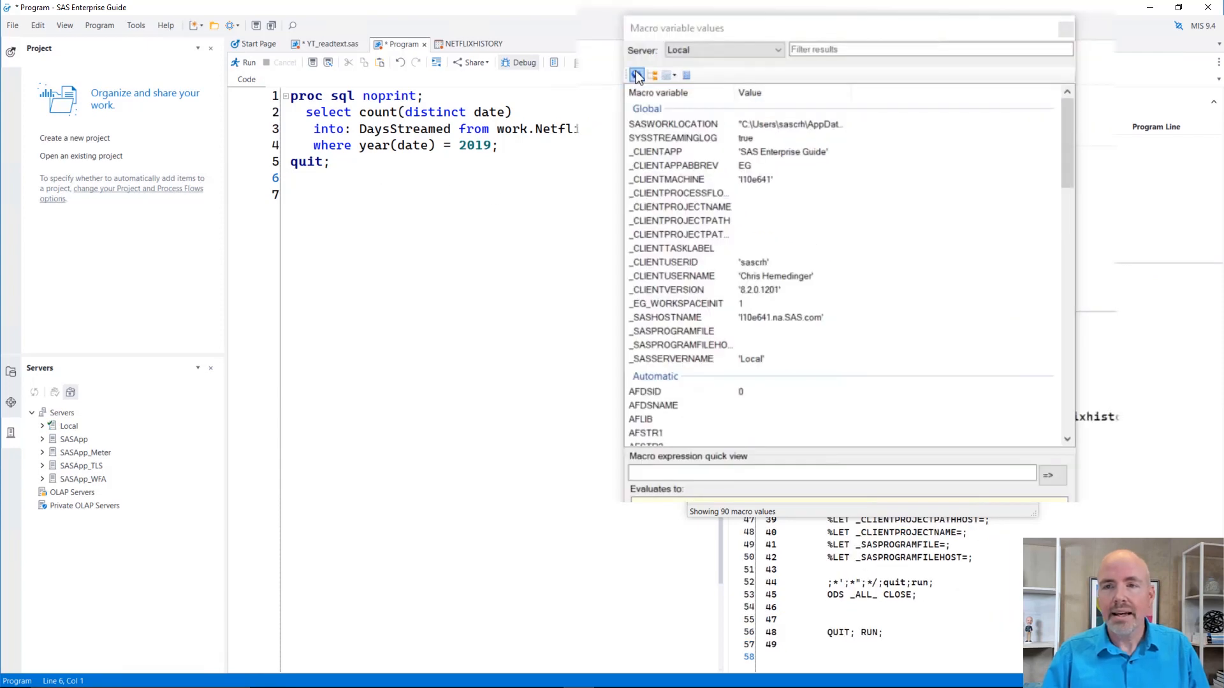
left_click(930, 49)
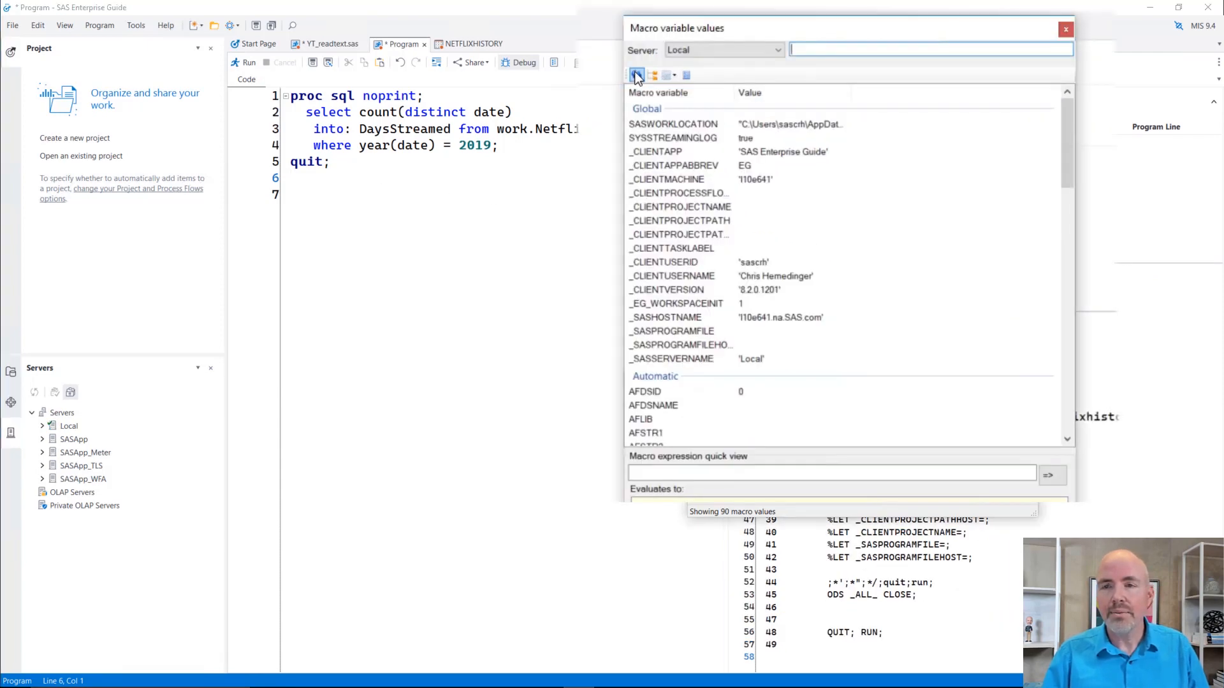
left_click(638, 75)
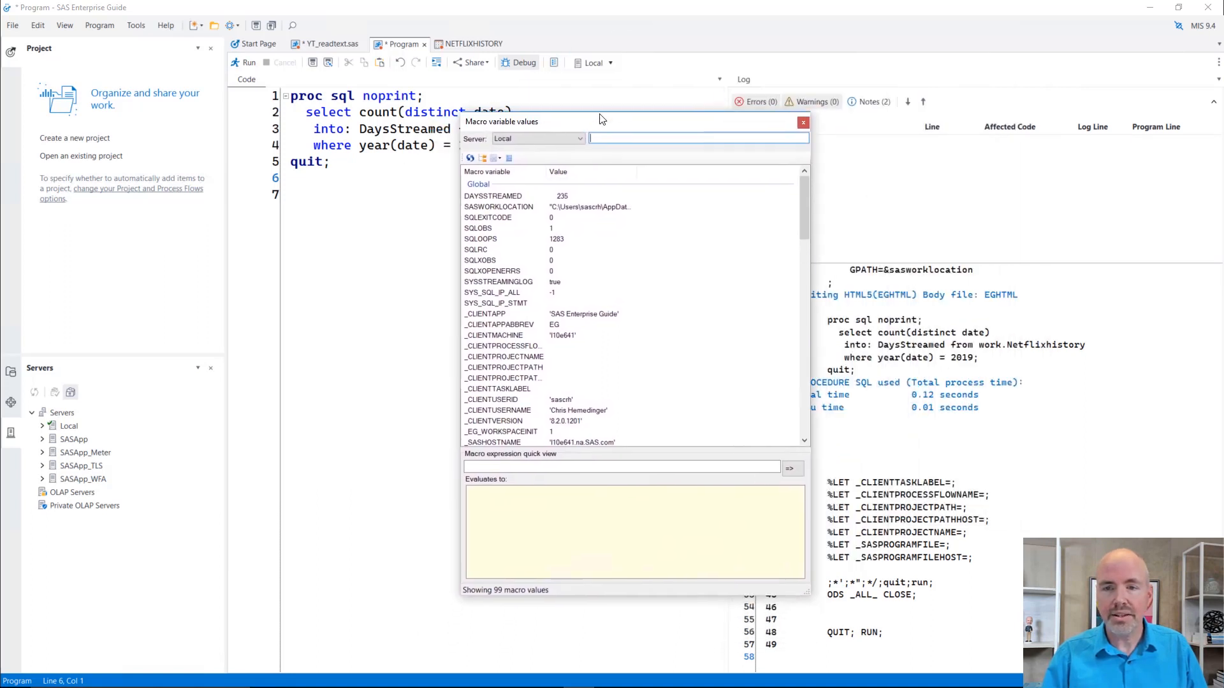
Select DAYSSTREAMED (235) in the viewer and copy it as a %let statement
left_click_drag(601, 121, 832, 74)
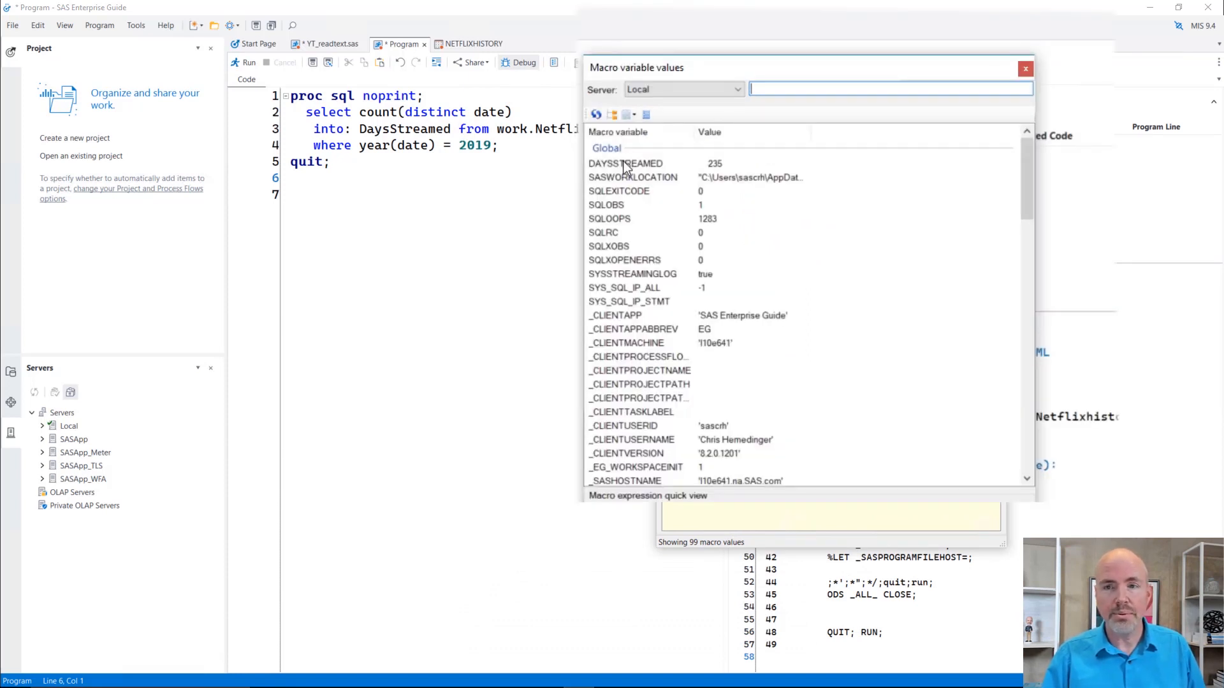
left_click(625, 162)
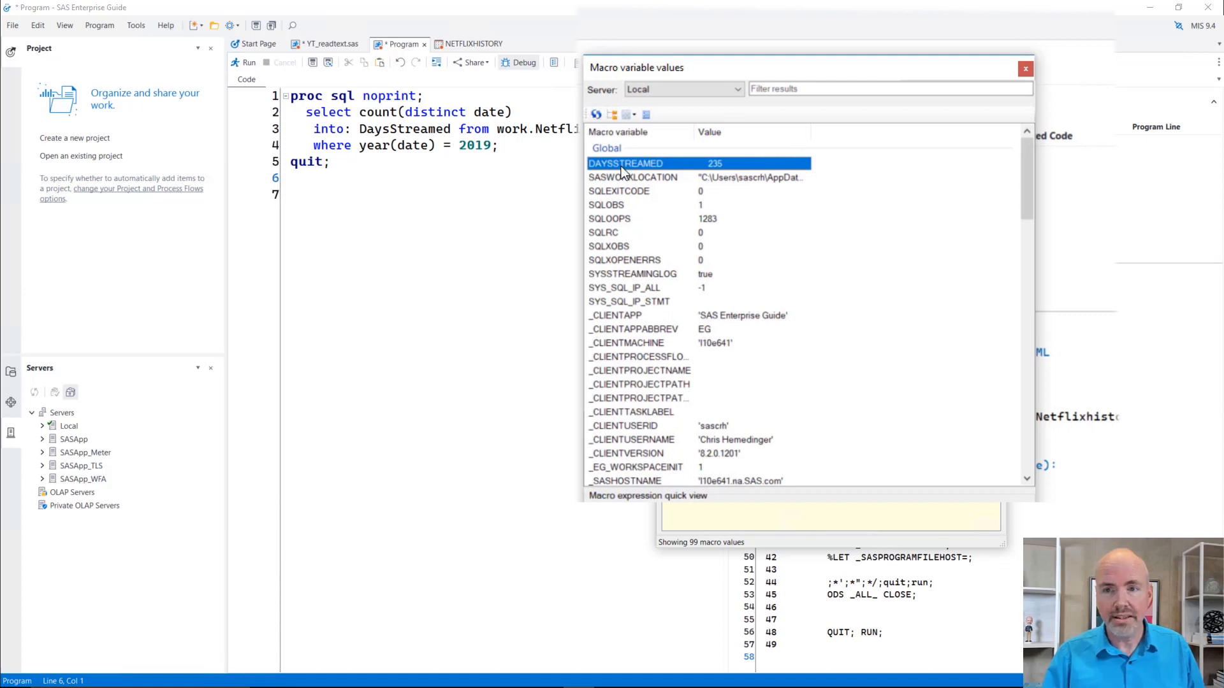
right_click(624, 161)
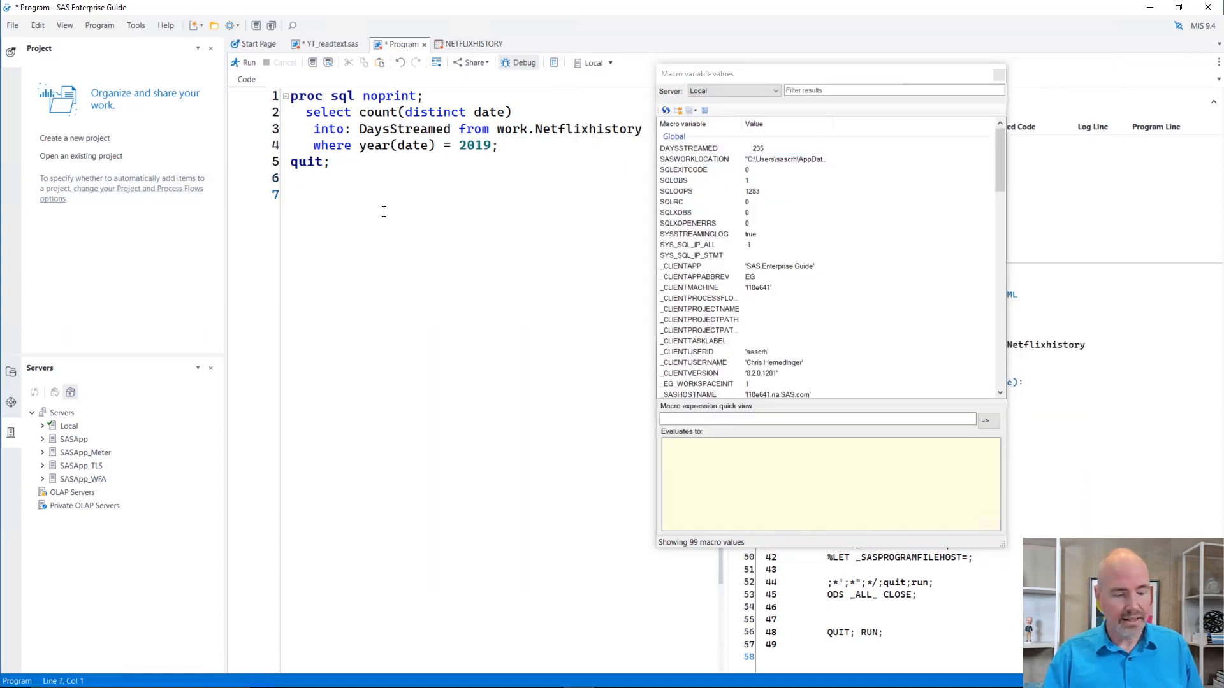
Paste %let DAYSSTREAMED = 235; into the program below the query
right_click(382, 212)
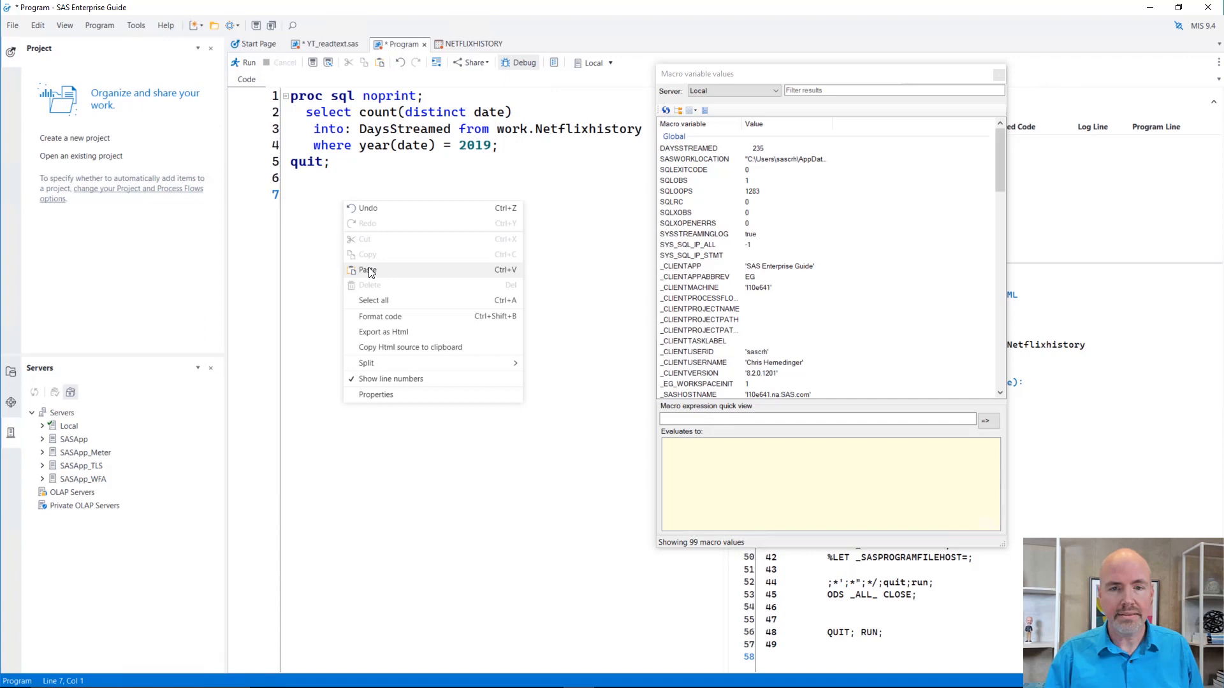
left_click(367, 269)
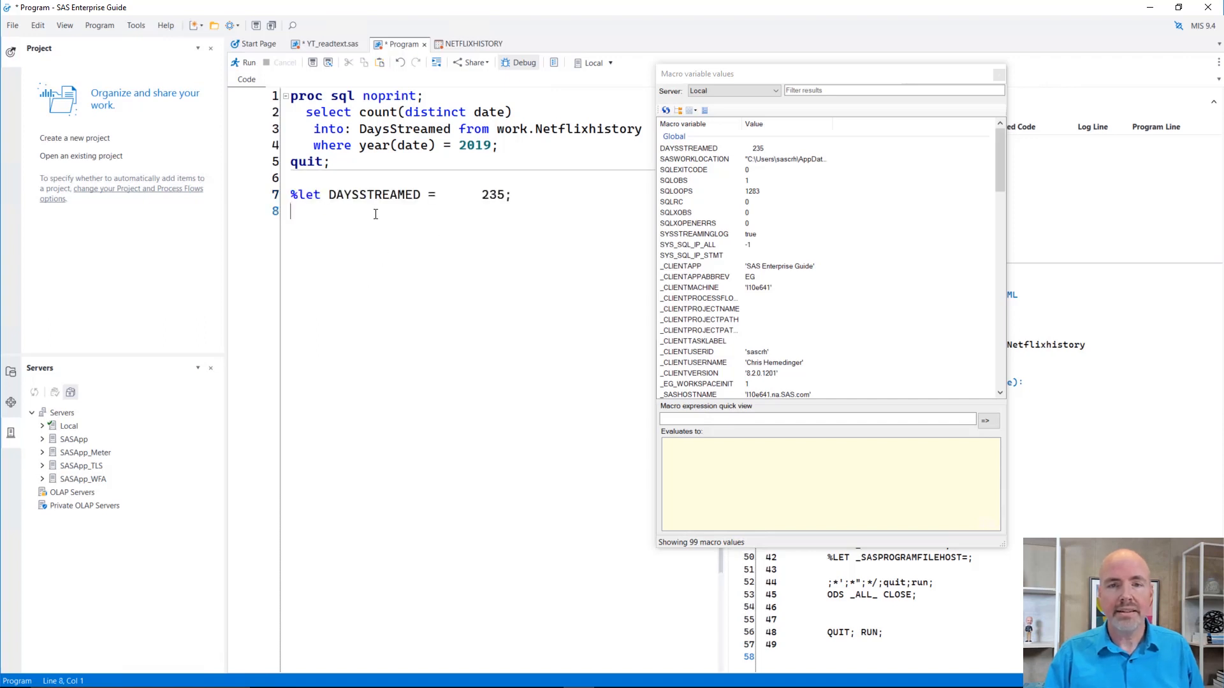
mouse_move(506, 305)
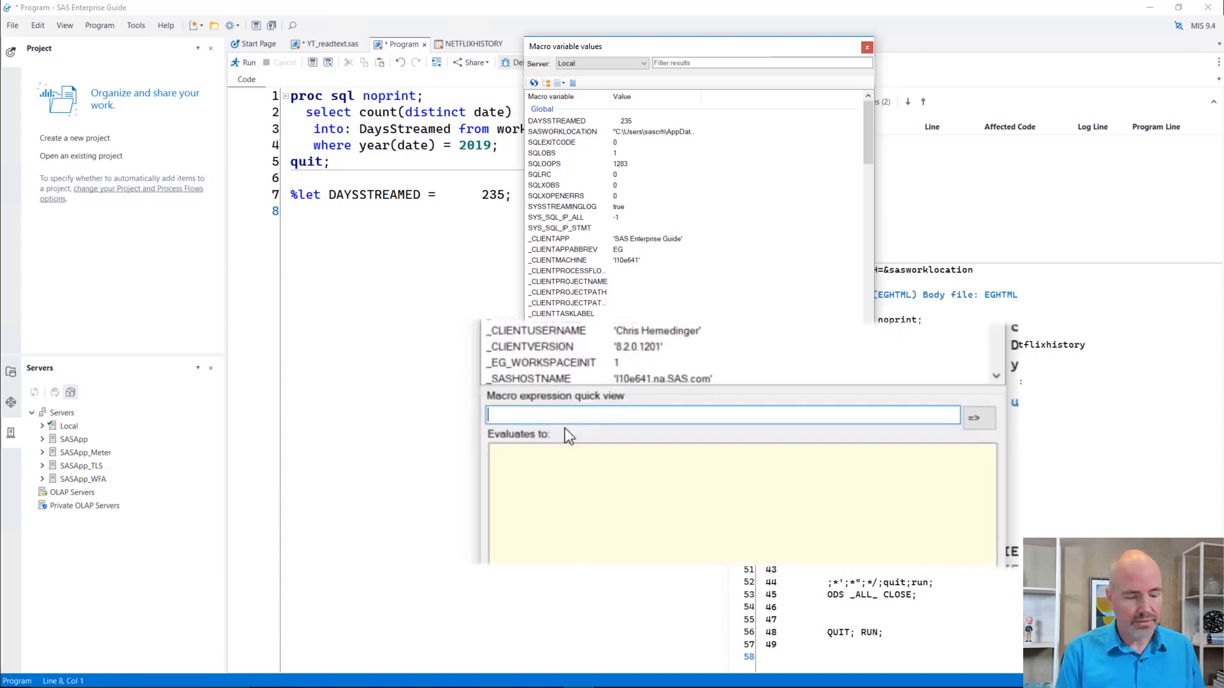
Evaluate %sysfunc(time(),timeampm.) in the quick view, giving 2:31:42 PM
type("%sysfunc(")
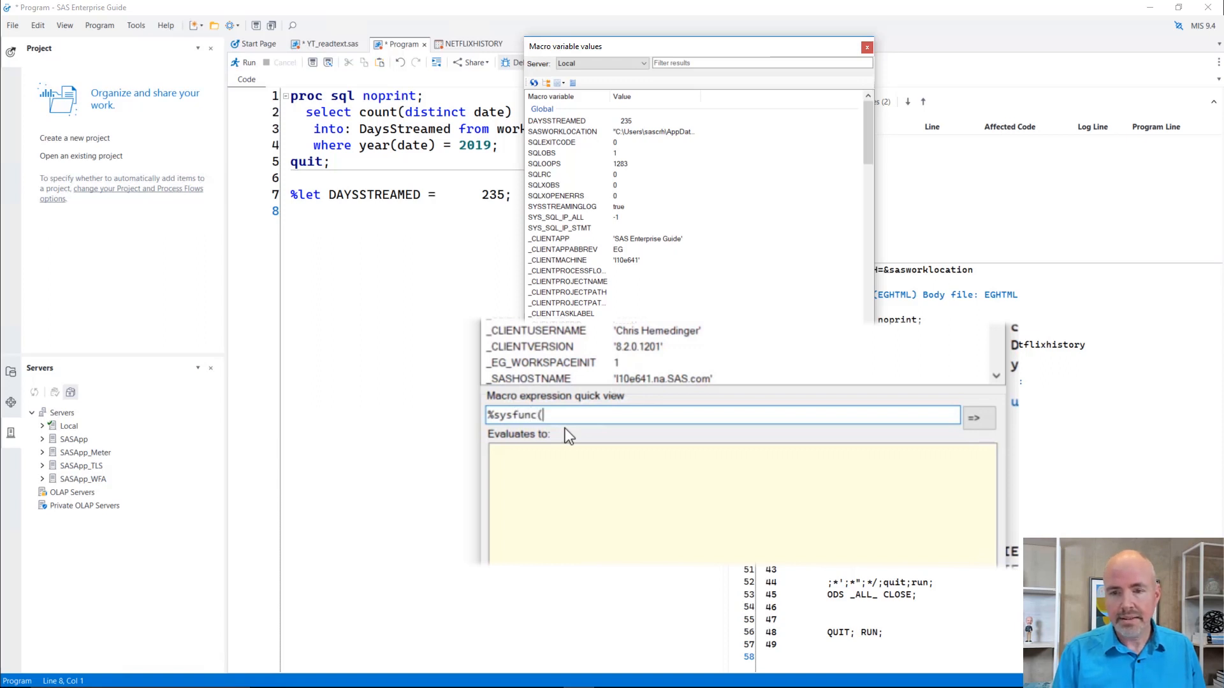
type("time")
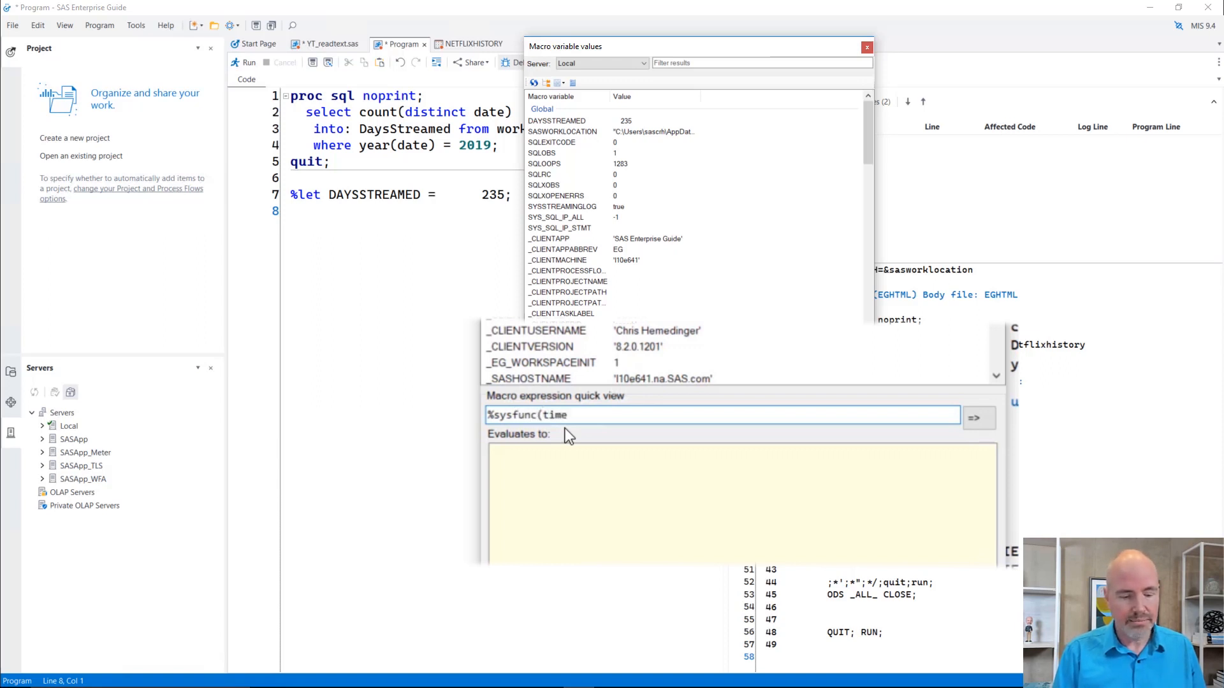
type("()")
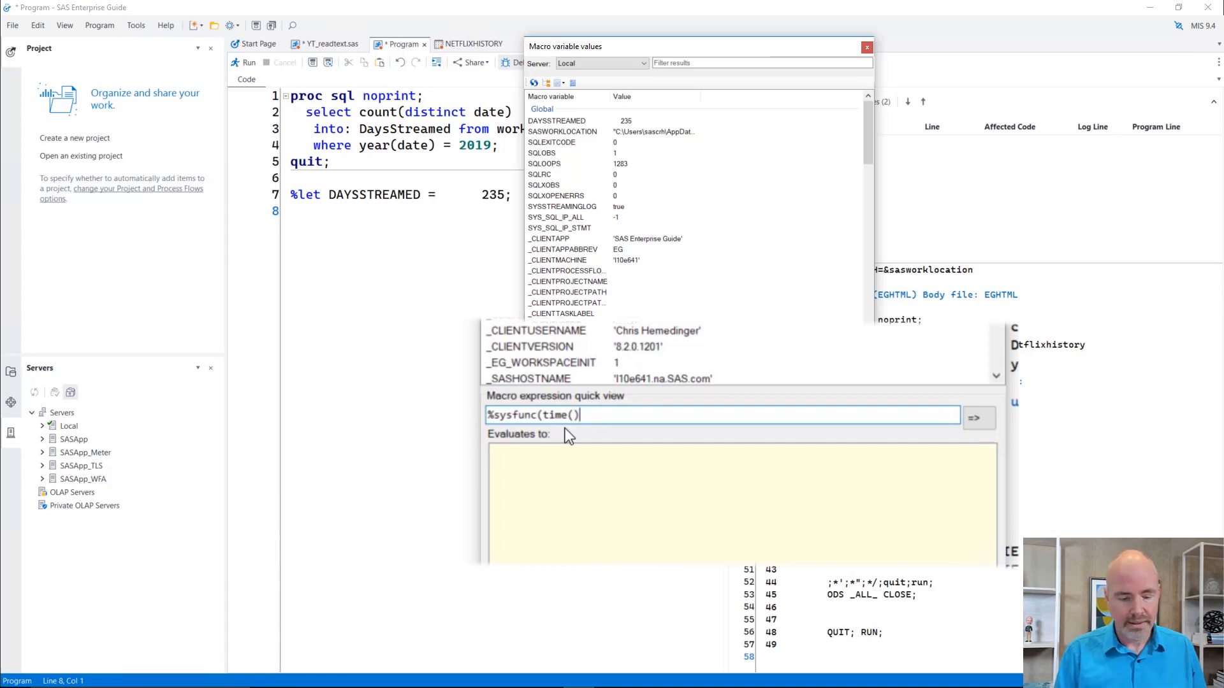
type(",timeama")
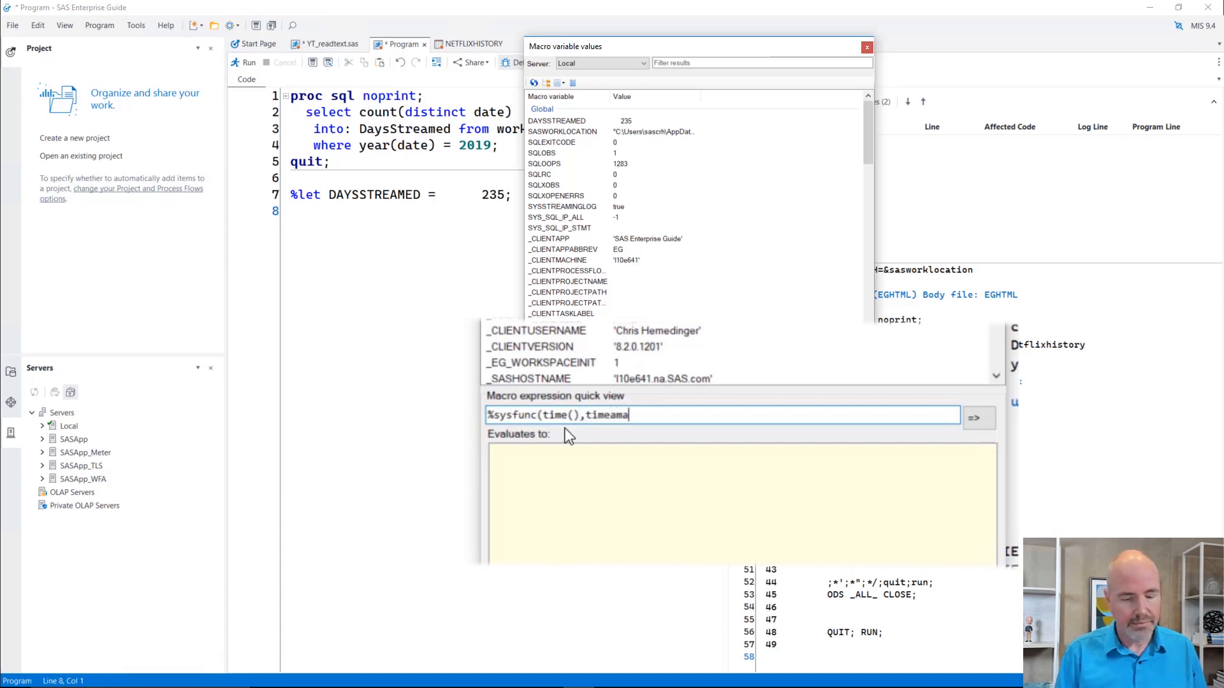
type("pm.)")
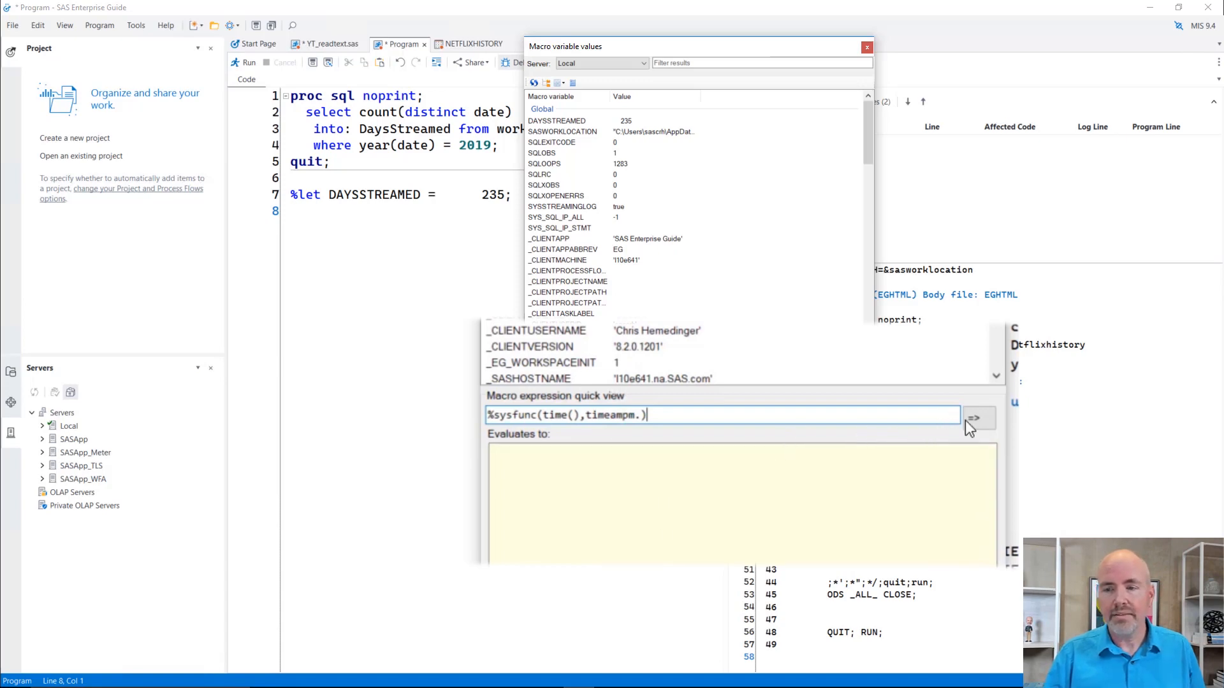
mouse_move(978, 420)
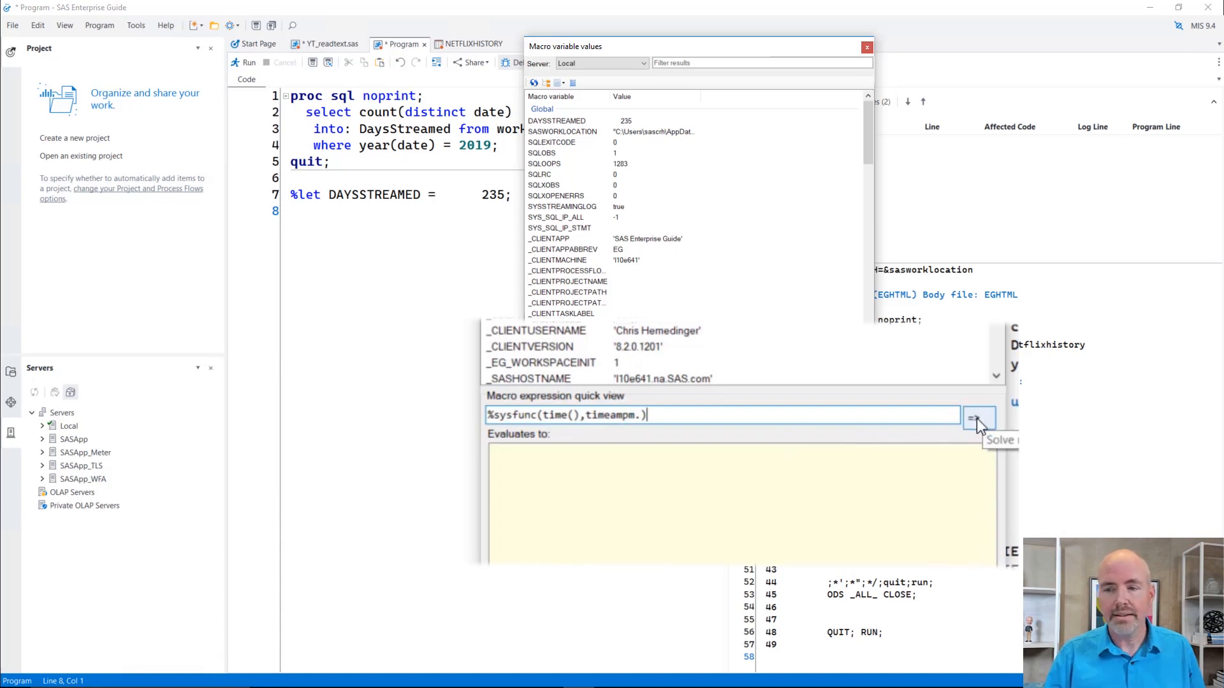
left_click(977, 418)
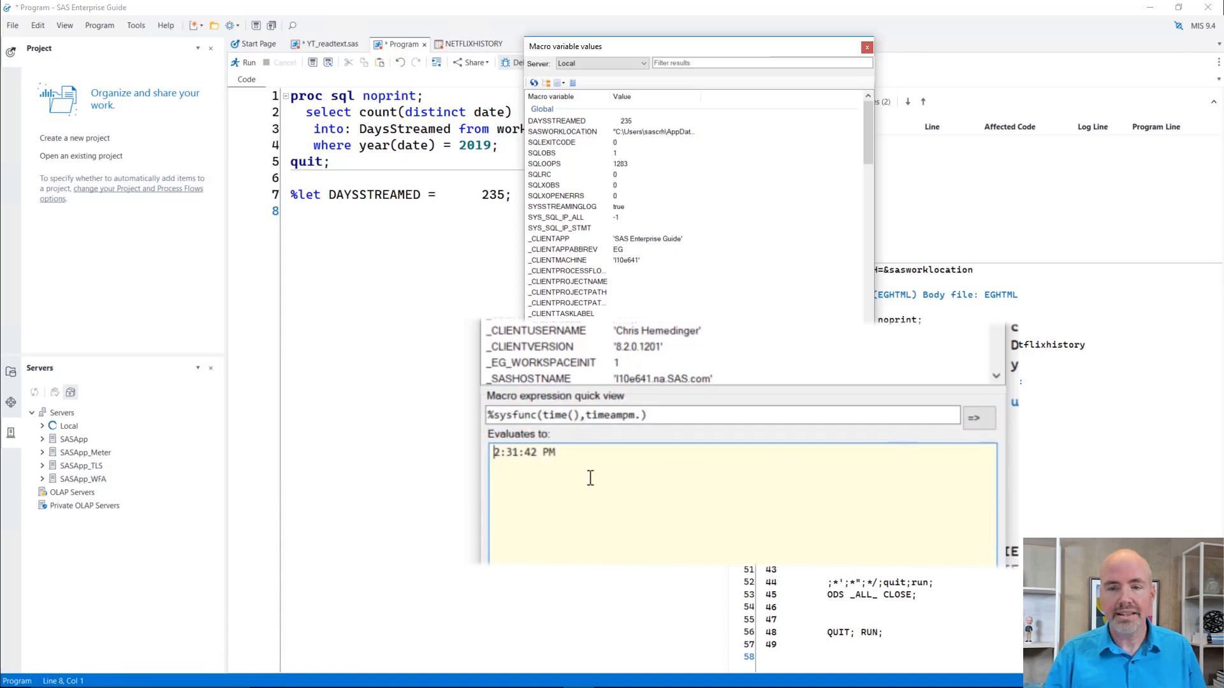